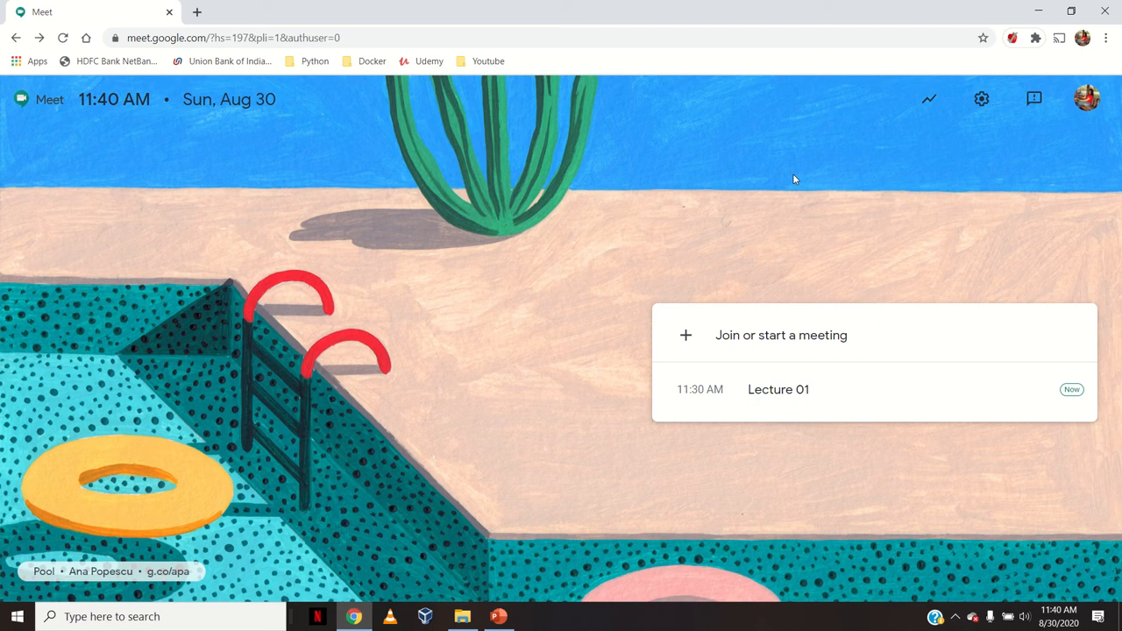
{"action": "mouse_move", "coordinate": [797, 189]}
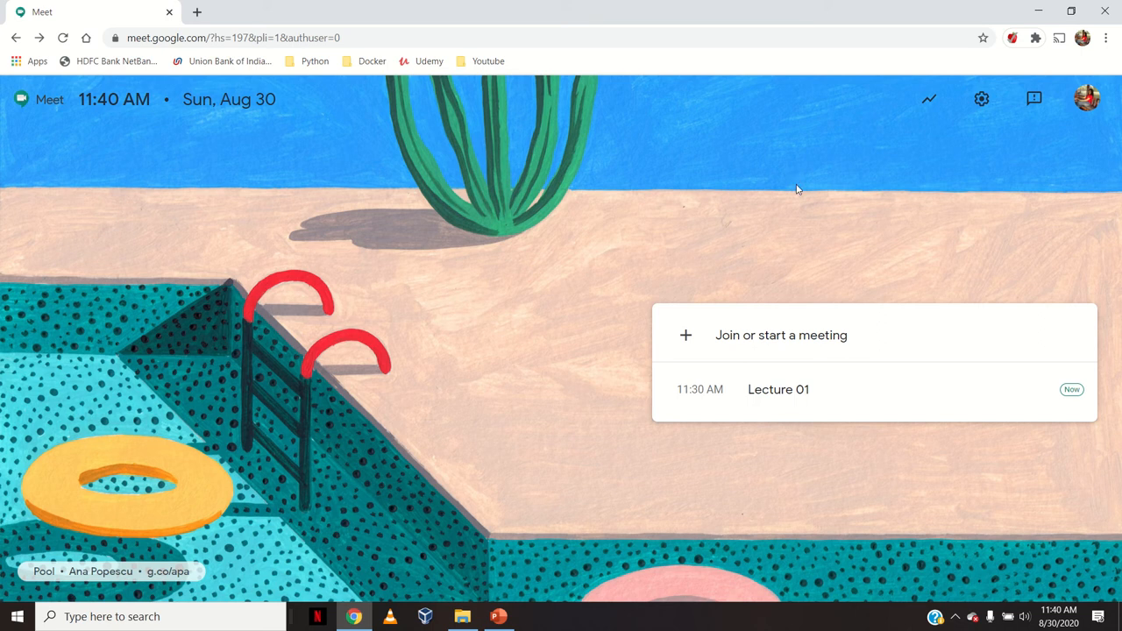
{"action": "mouse_move", "coordinate": [191, 10]}
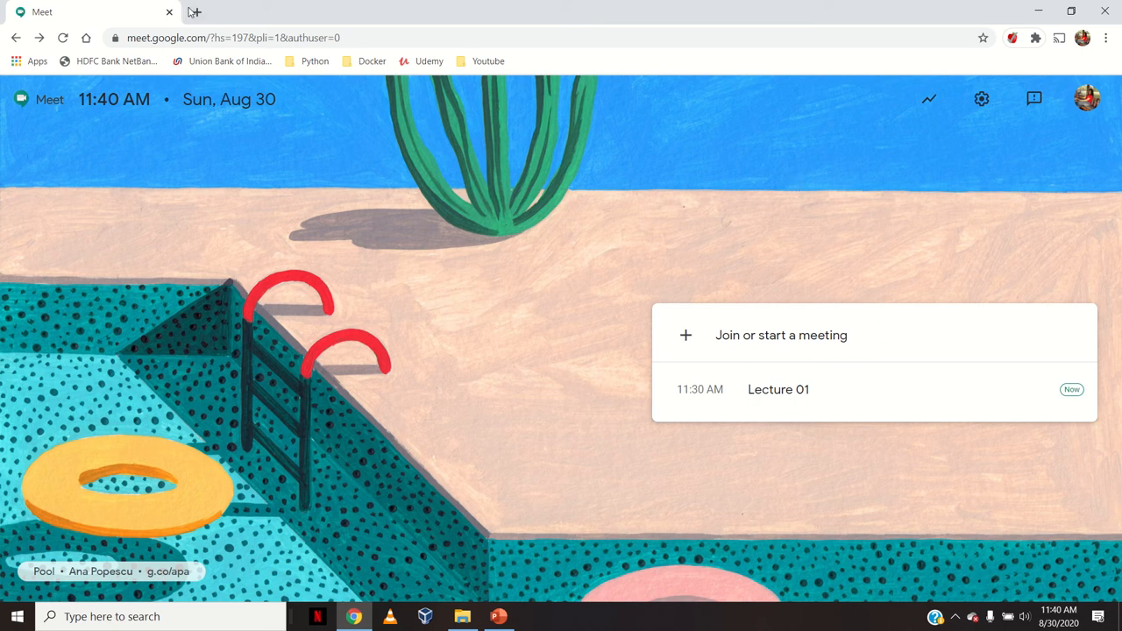
- Search Google for 'meet auto admit' in a new browser tab
{"action": "left_click", "coordinate": [196, 10]}
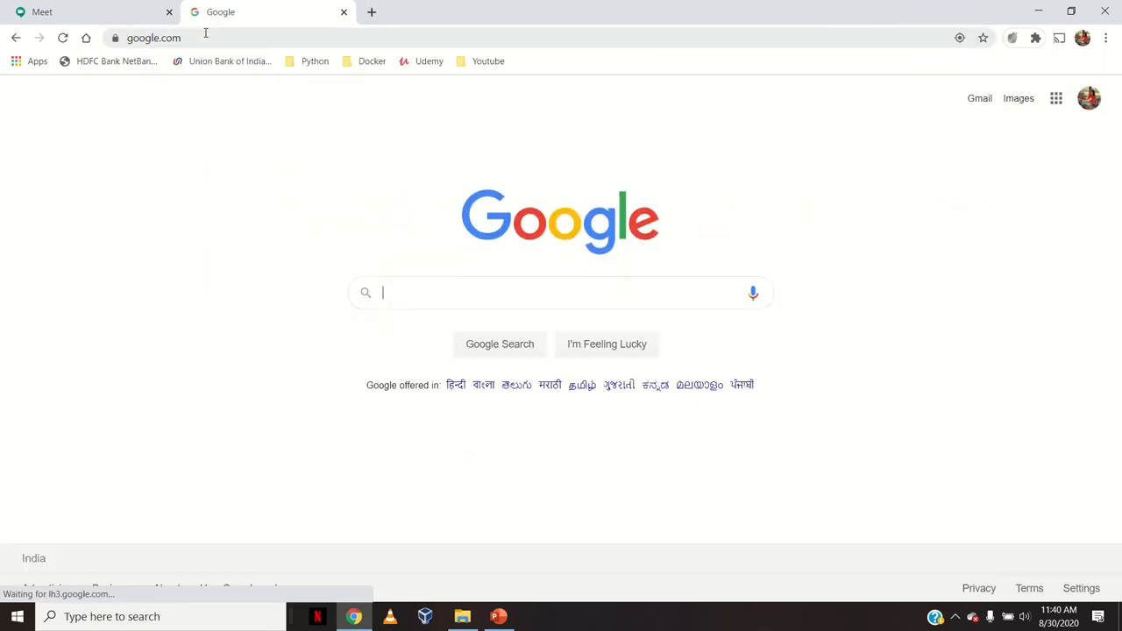
{"action": "type", "text": "meet a"}
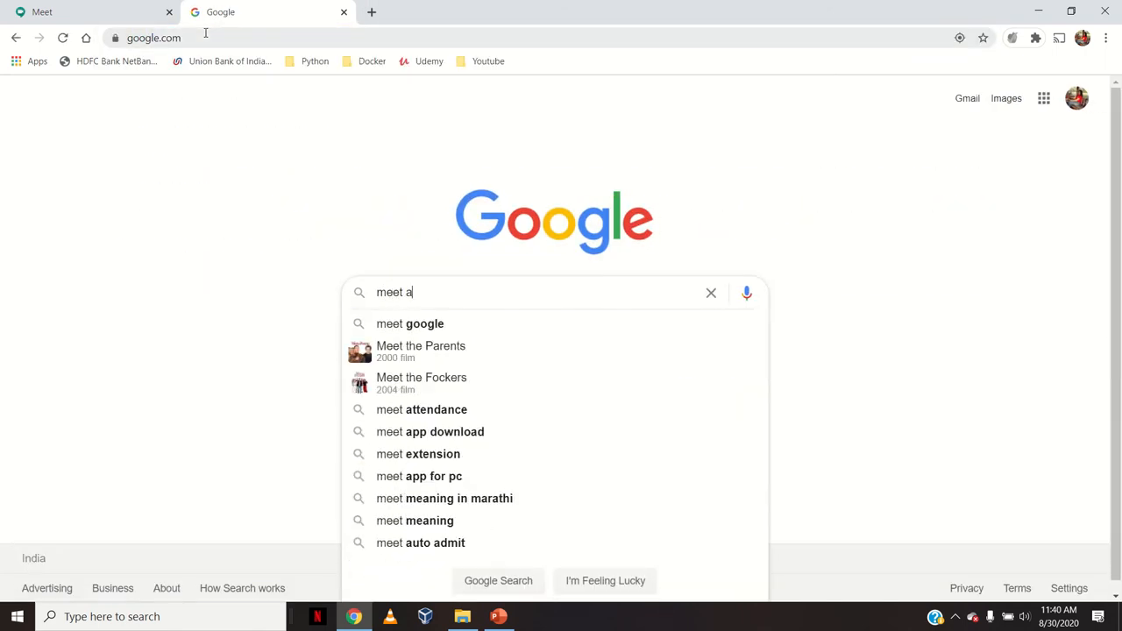
{"action": "type", "text": "ut"}
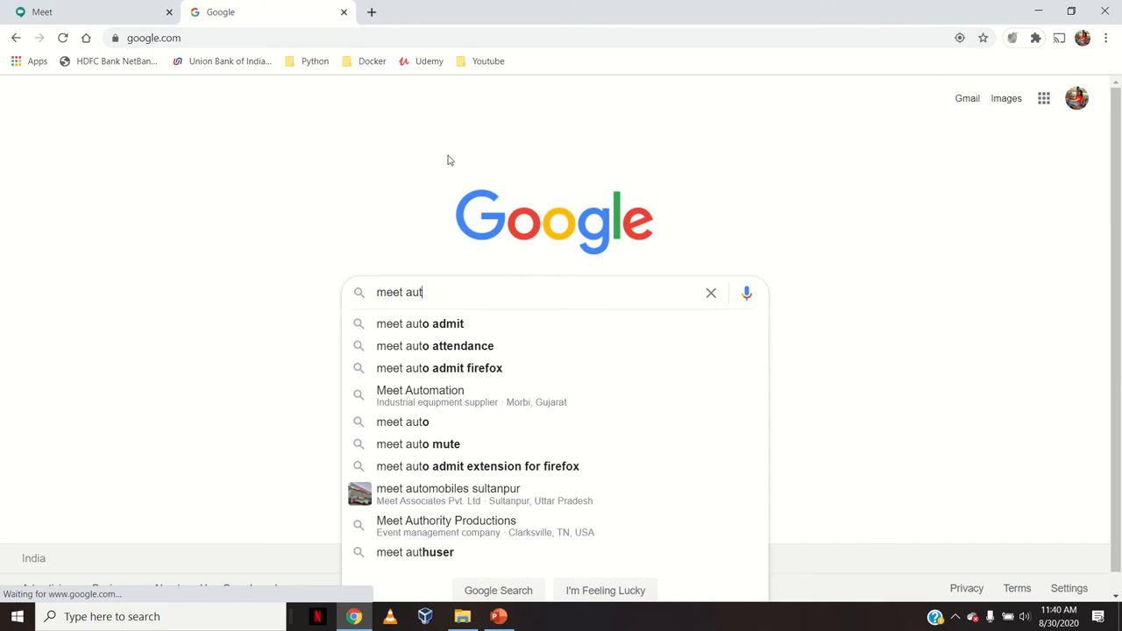
{"action": "left_click", "coordinate": [419, 322]}
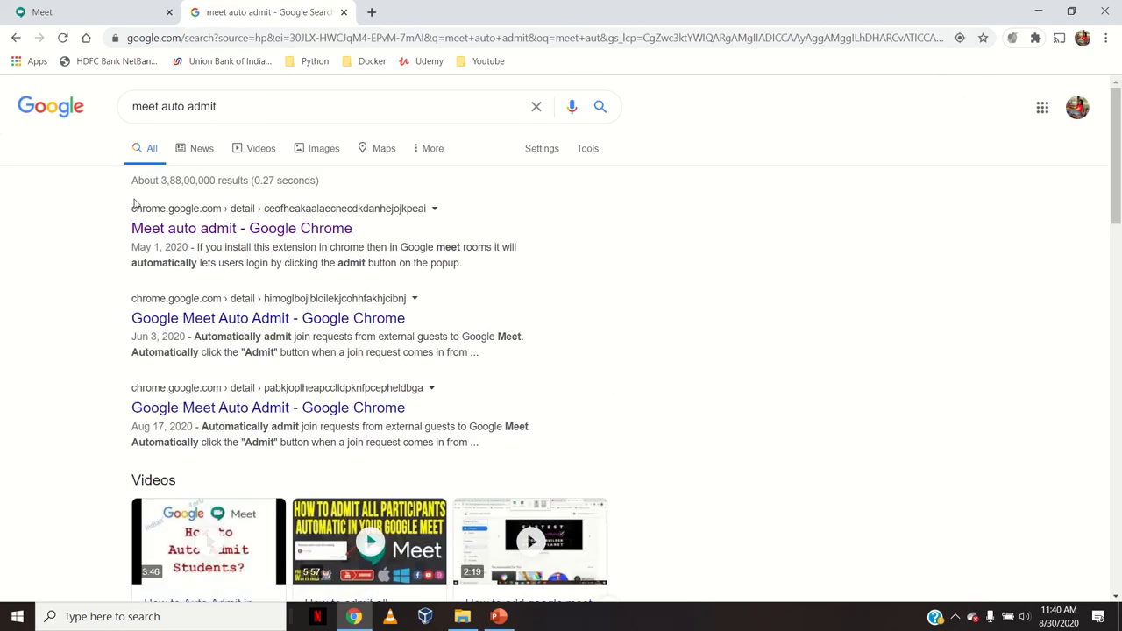
- Add the Meet auto admit extension to Chrome from its Web Store listing
{"action": "left_click", "coordinate": [242, 228]}
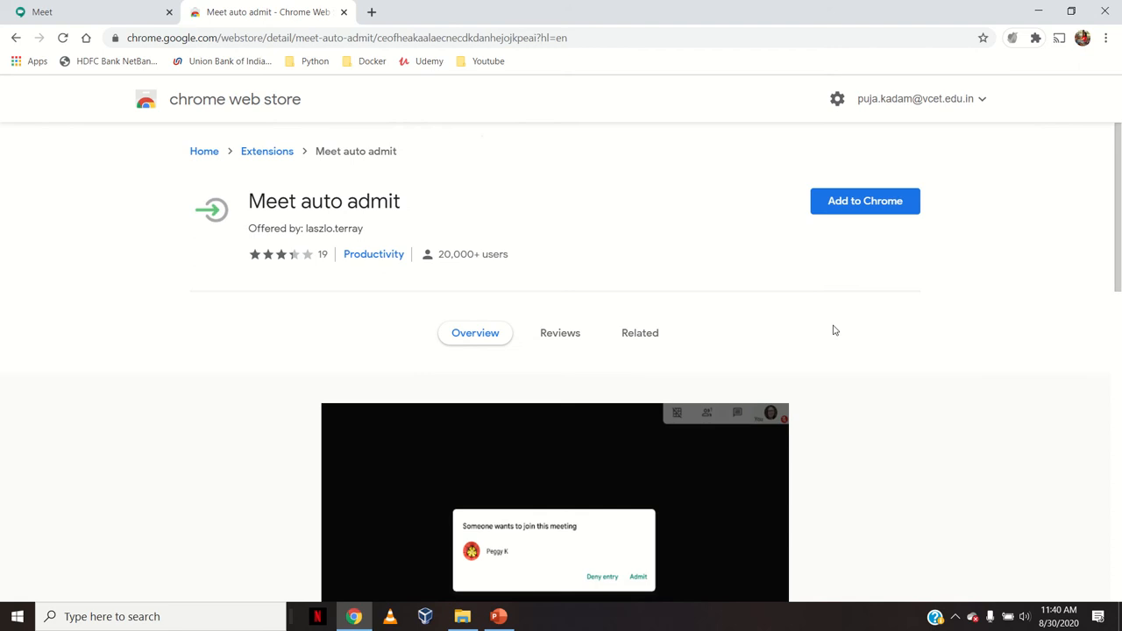
{"action": "mouse_move", "coordinate": [1104, 74]}
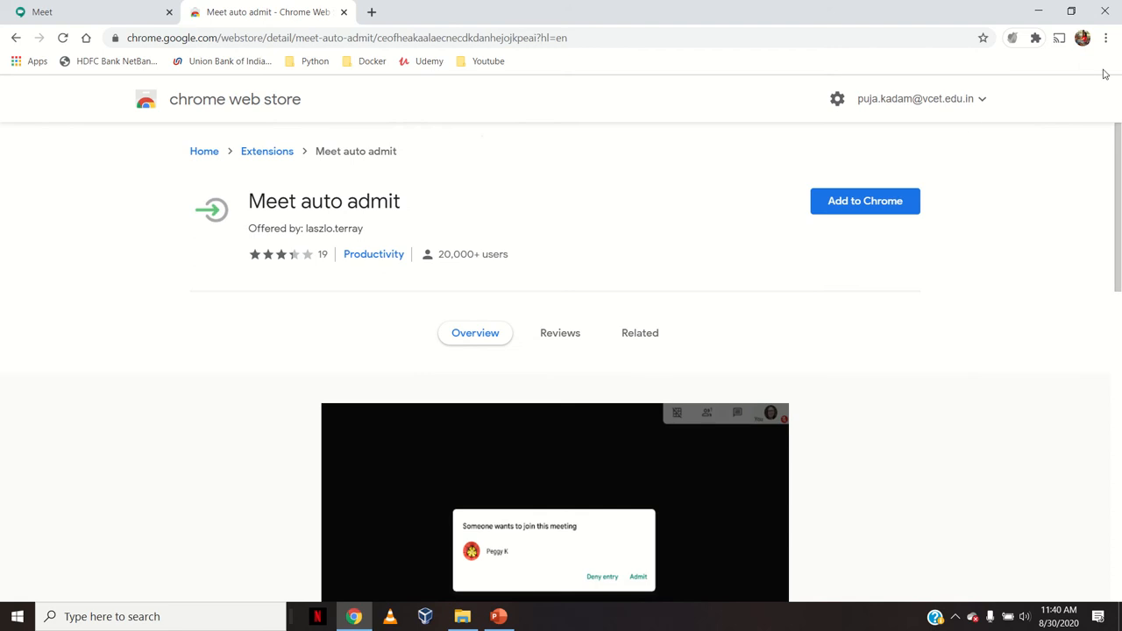
{"action": "mouse_move", "coordinate": [1010, 442]}
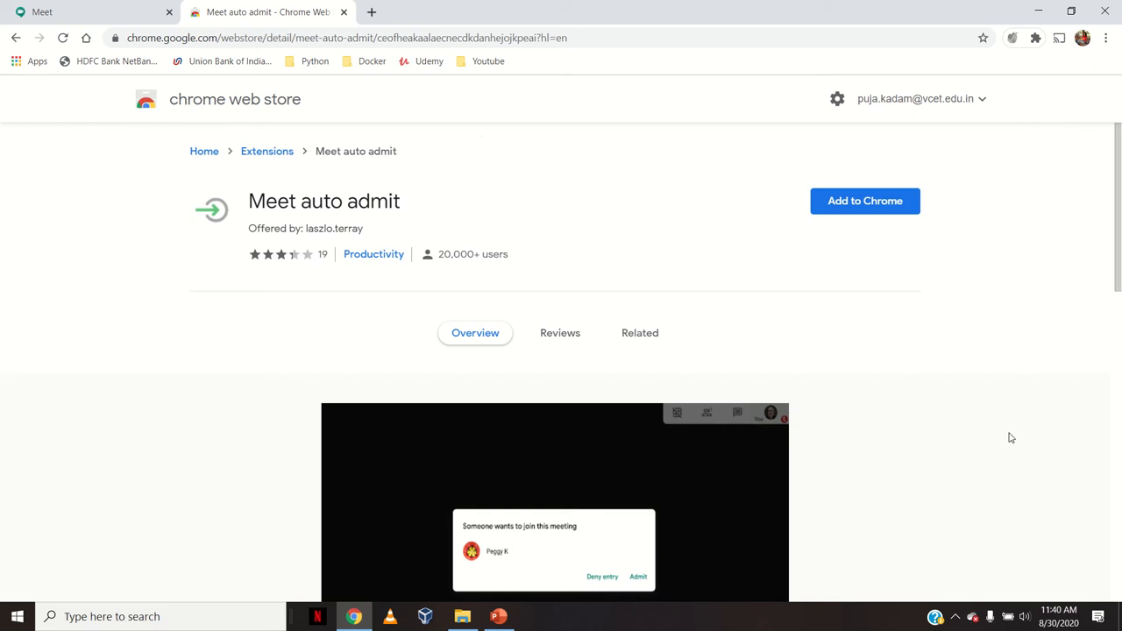
{"action": "mouse_move", "coordinate": [1080, 314]}
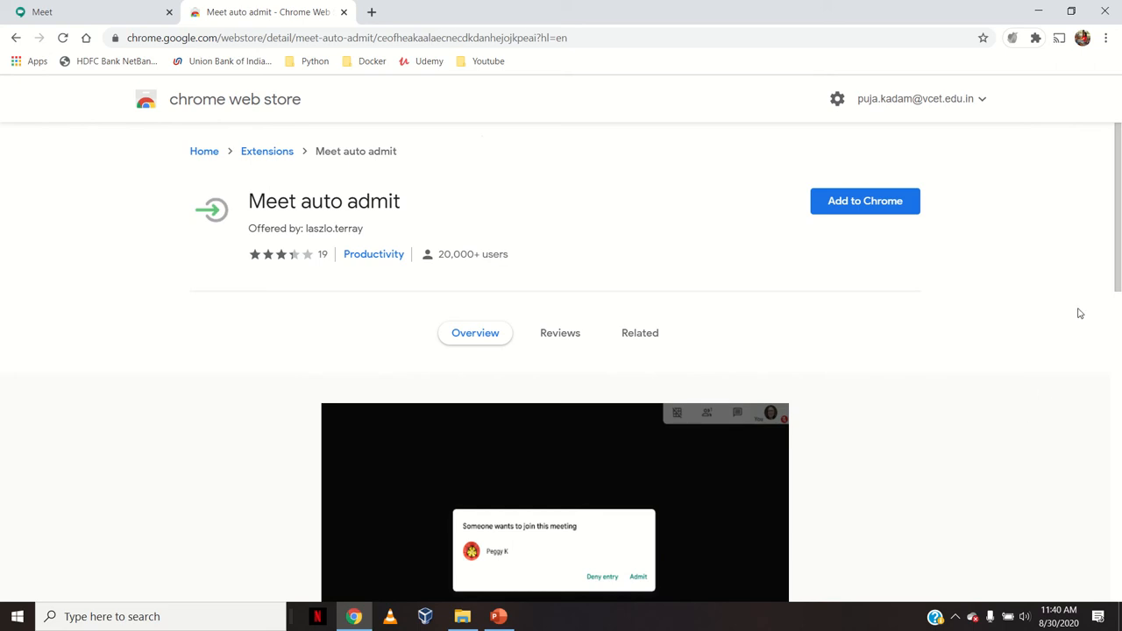
{"action": "mouse_move", "coordinate": [402, 242]}
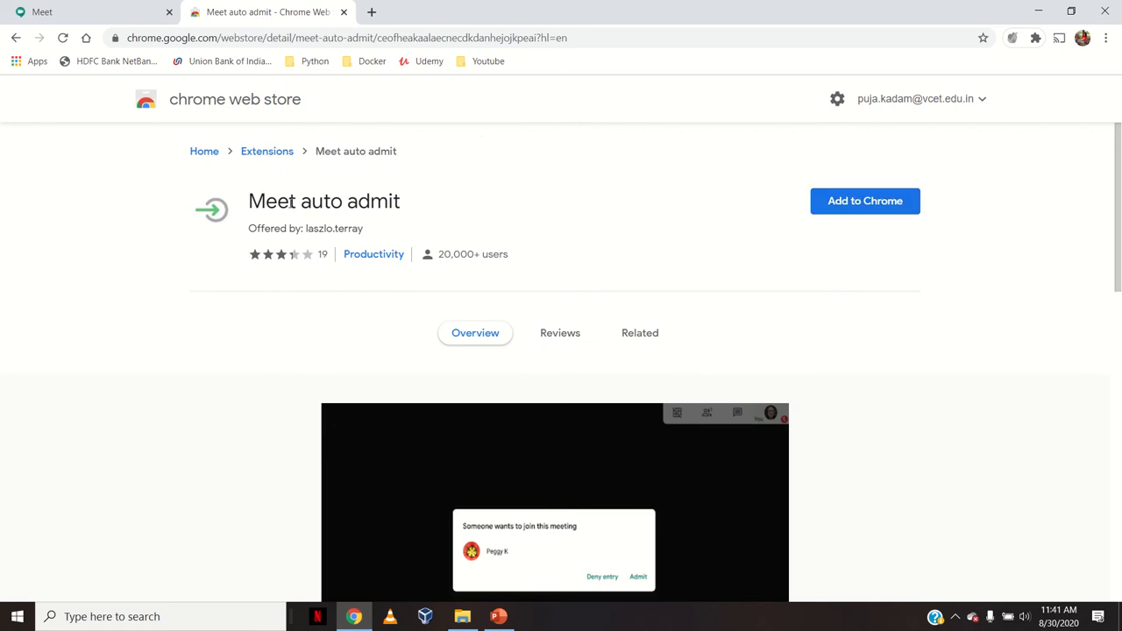
{"action": "left_click", "coordinate": [864, 200]}
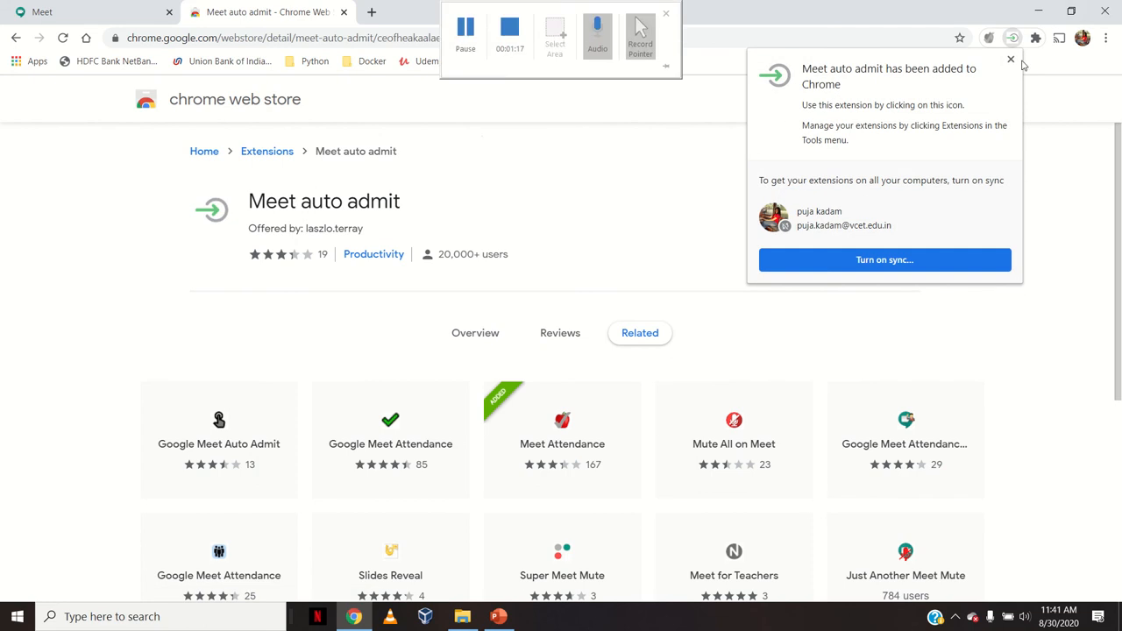
- Dismiss the 'added to Chrome' notice and show the installed extensions list with Meet auto admit
{"action": "left_click", "coordinate": [1010, 59]}
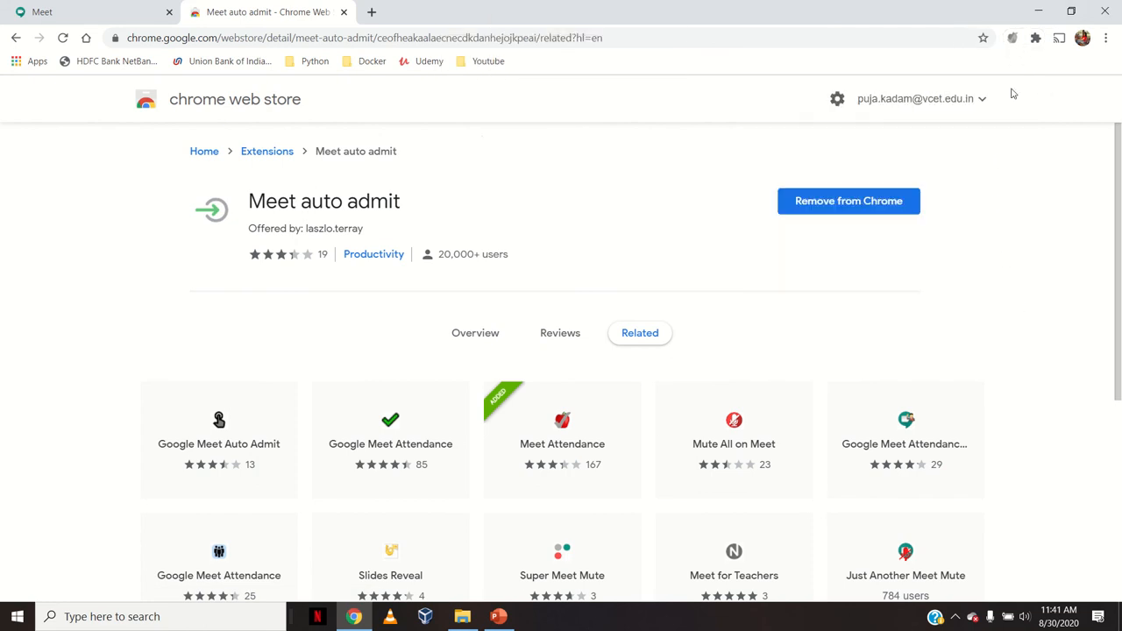
{"action": "left_click", "coordinate": [1034, 39]}
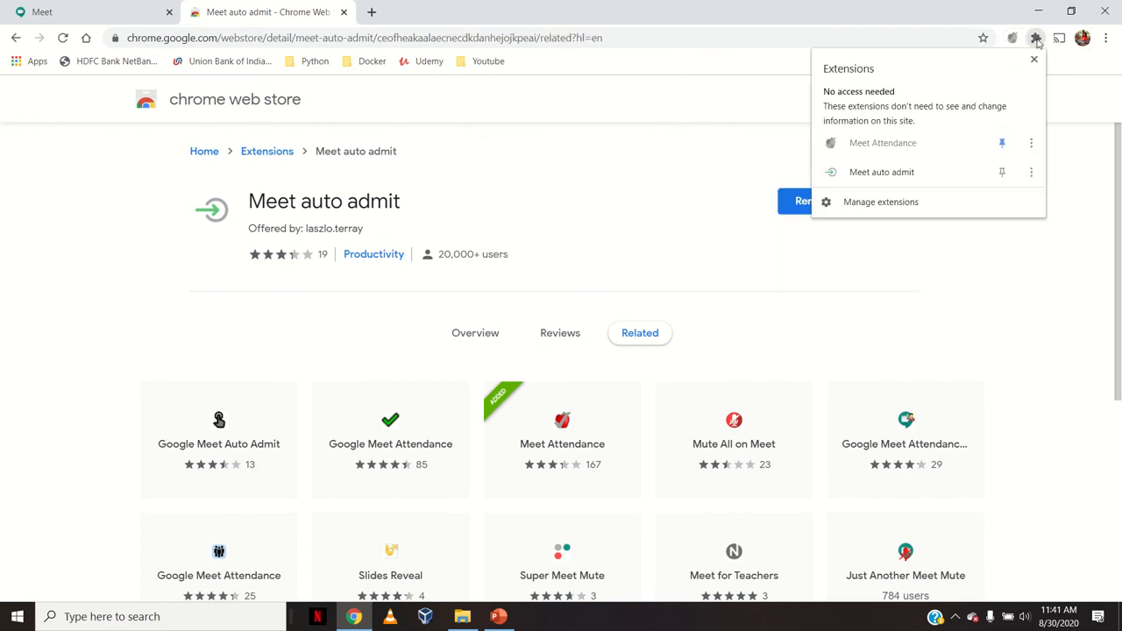
{"action": "mouse_move", "coordinate": [883, 144]}
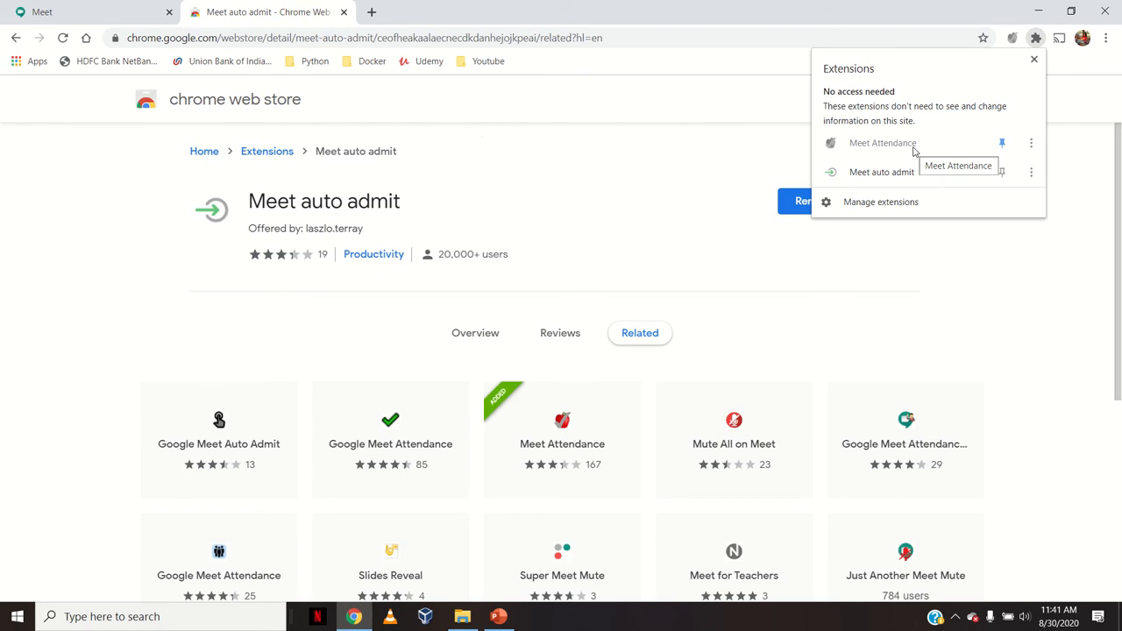
{"action": "mouse_move", "coordinate": [882, 171]}
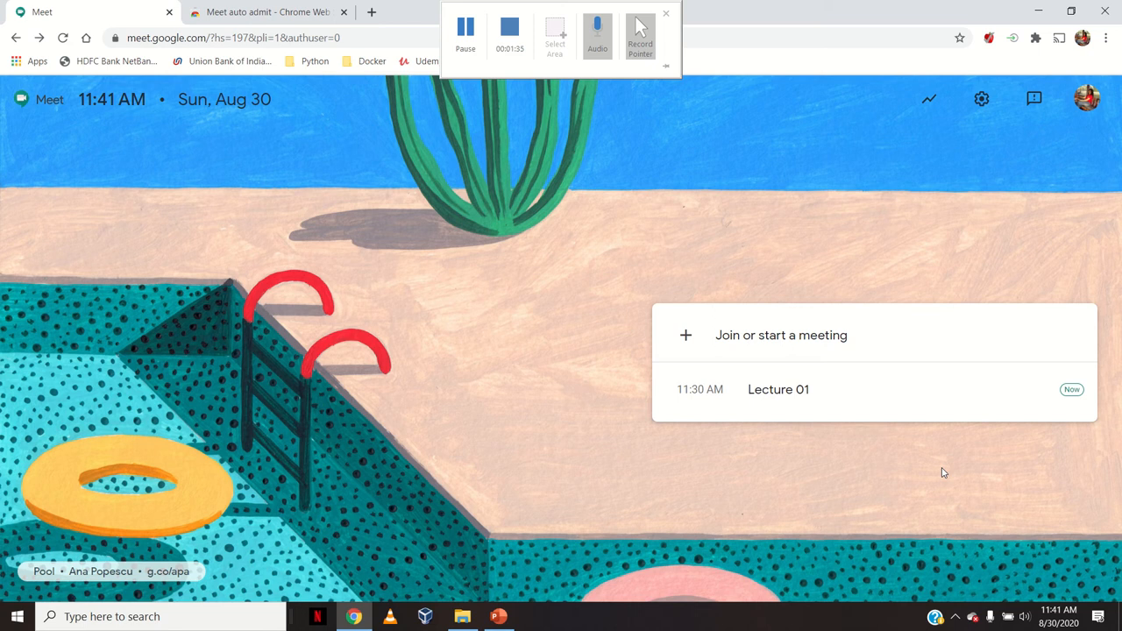
- Enter the Lecture 01 meeting from the Ready to join screen with mic and camera off
{"action": "left_click", "coordinate": [1071, 389]}
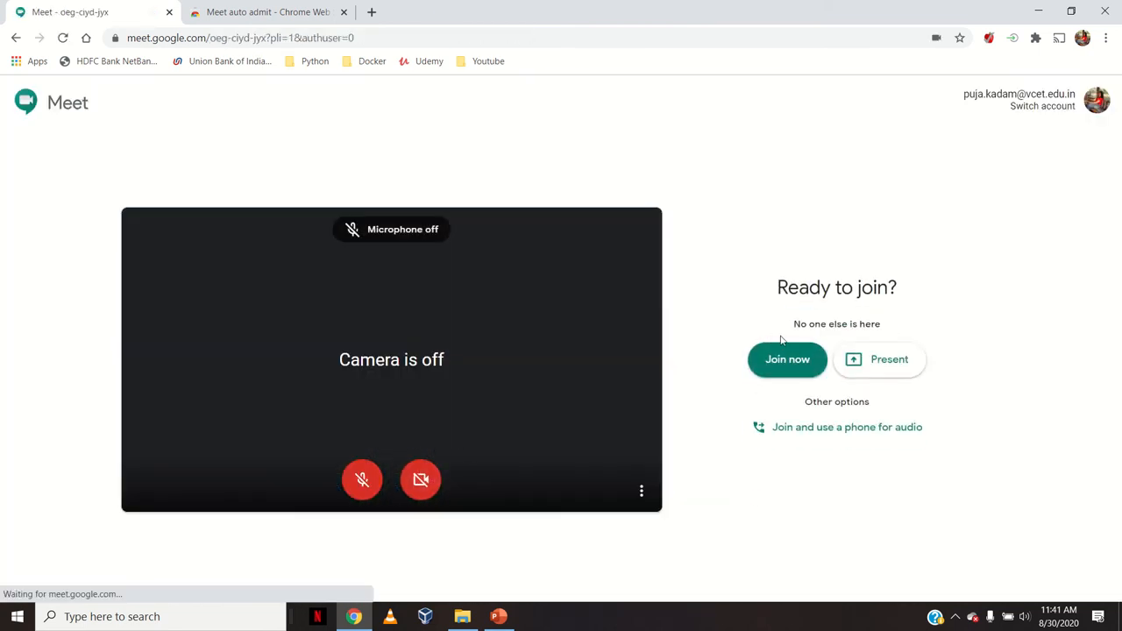
{"action": "left_click", "coordinate": [785, 359]}
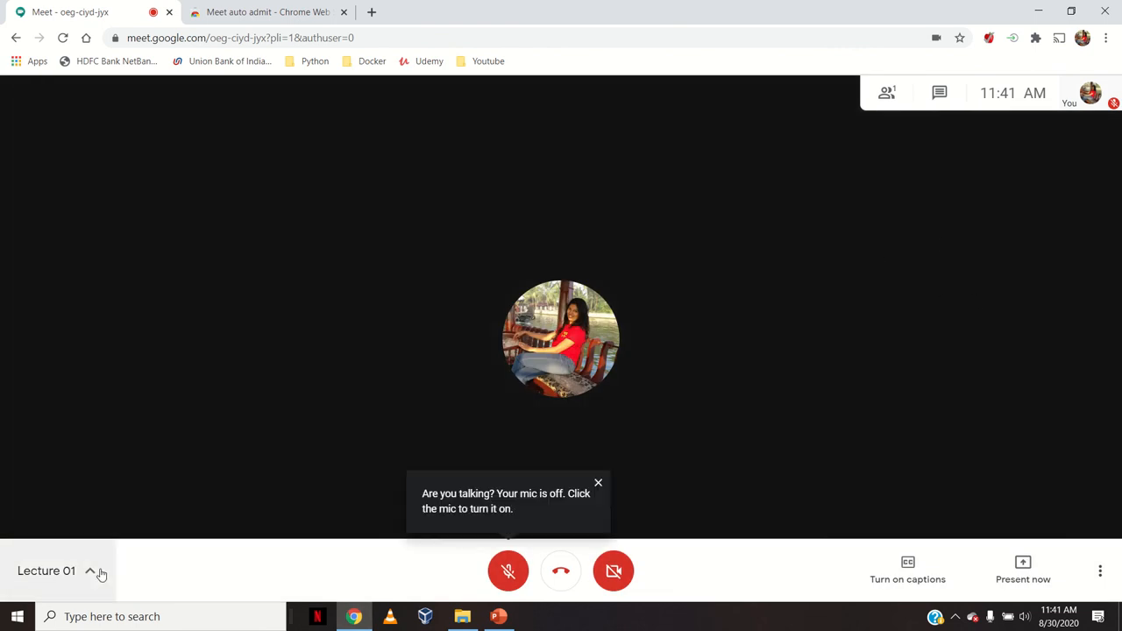
- Copy the Lecture 01 joining link from the meeting's Details card
{"action": "left_click", "coordinate": [91, 571]}
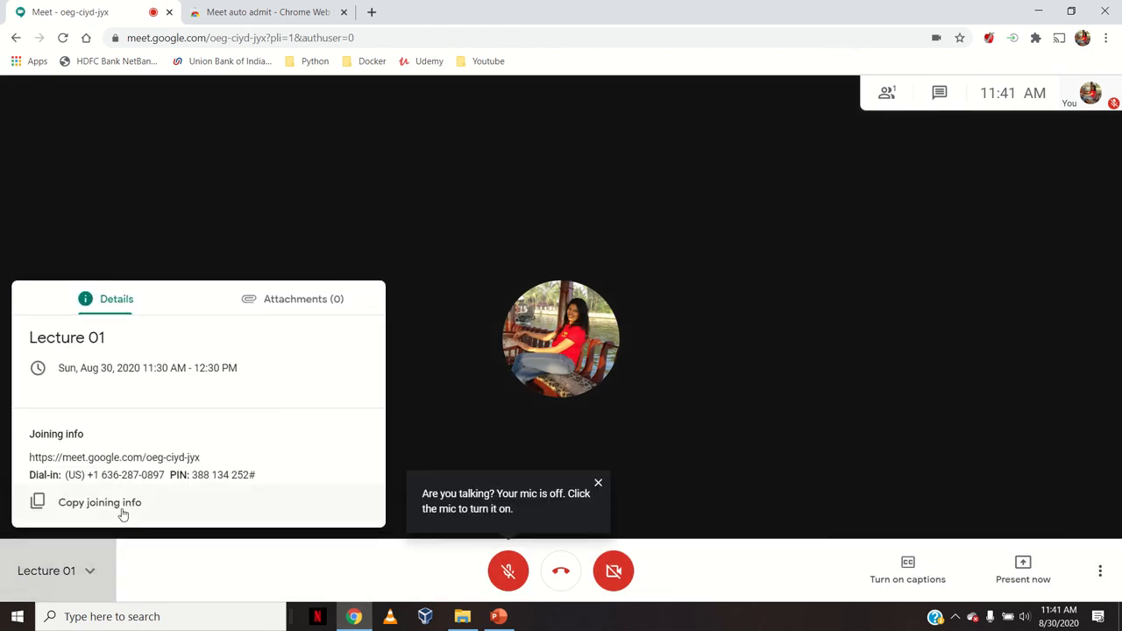
{"action": "left_click", "coordinate": [98, 501]}
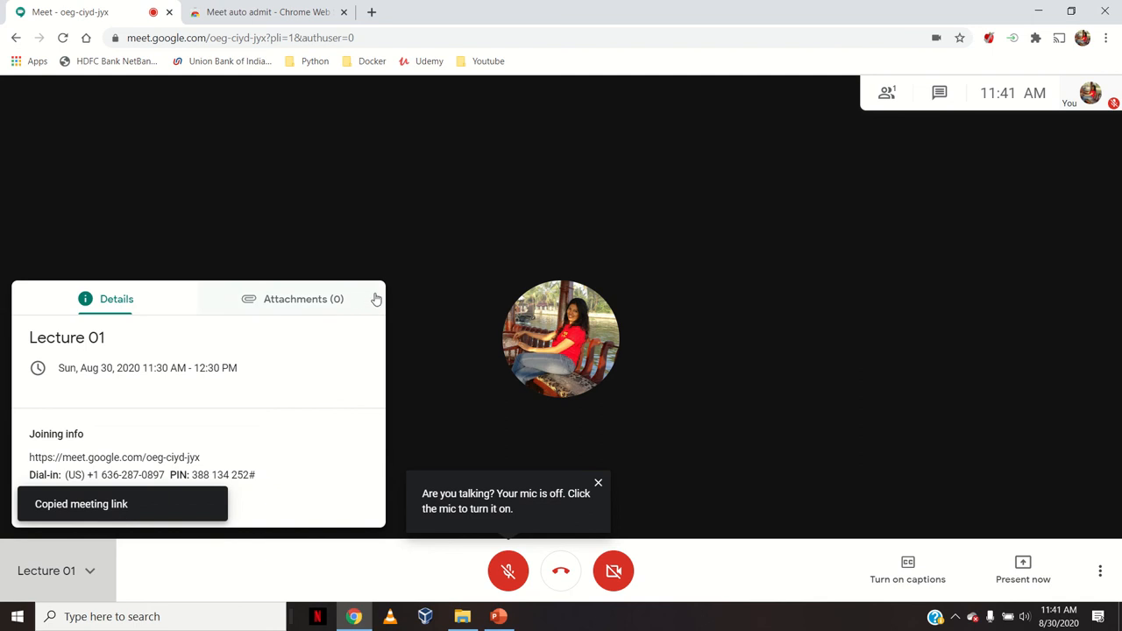
{"action": "mouse_move", "coordinate": [434, 238]}
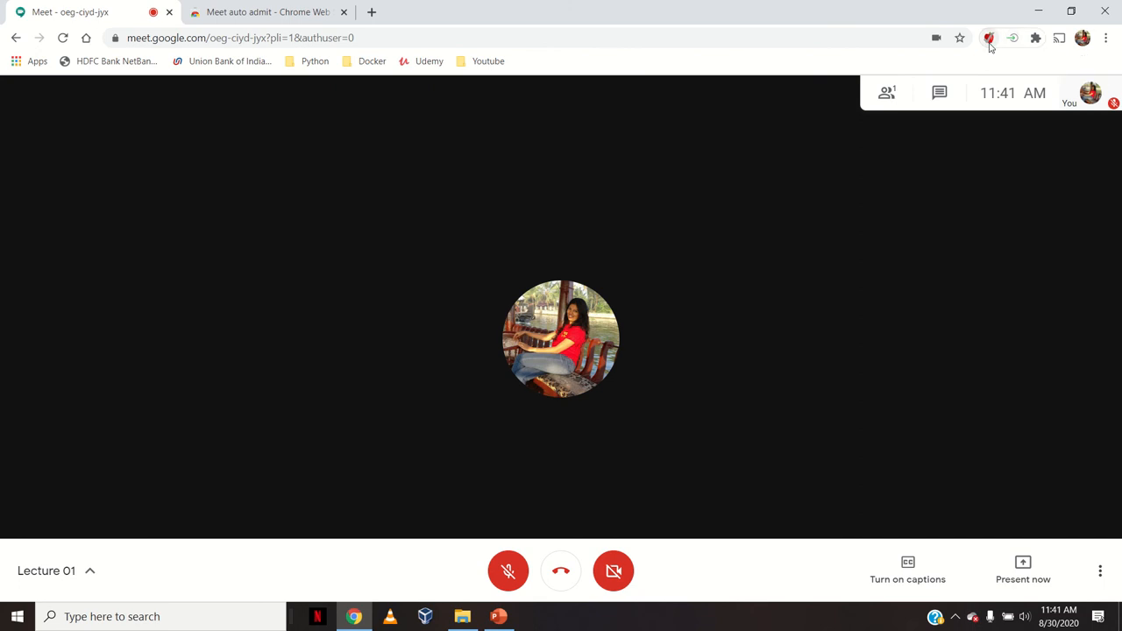
{"action": "mouse_move", "coordinate": [989, 39]}
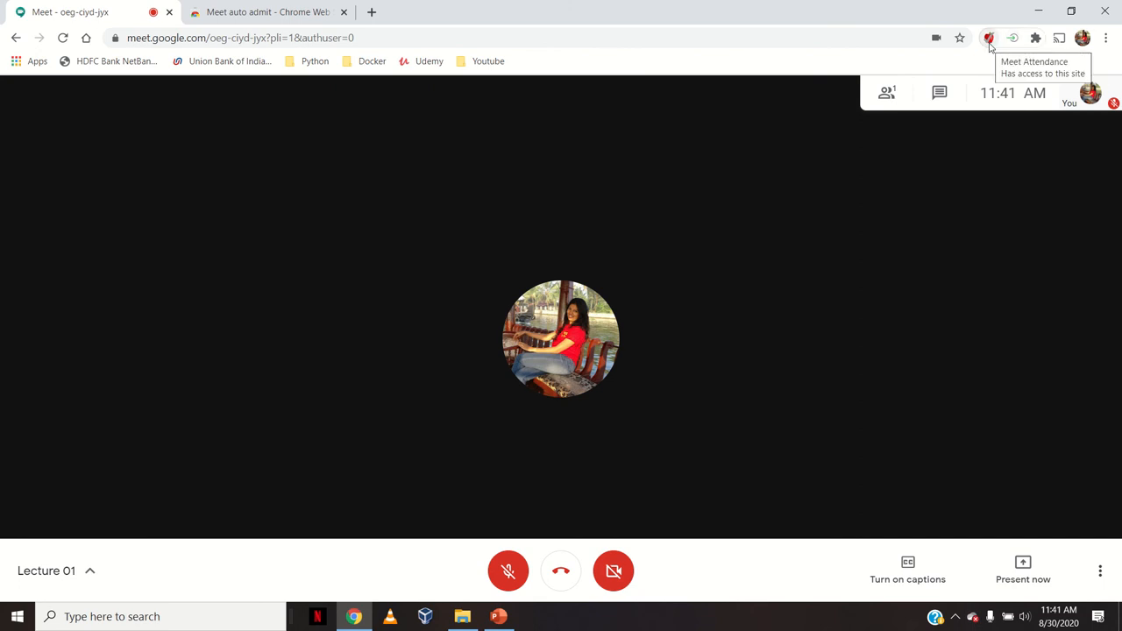
{"action": "mouse_move", "coordinate": [1007, 43]}
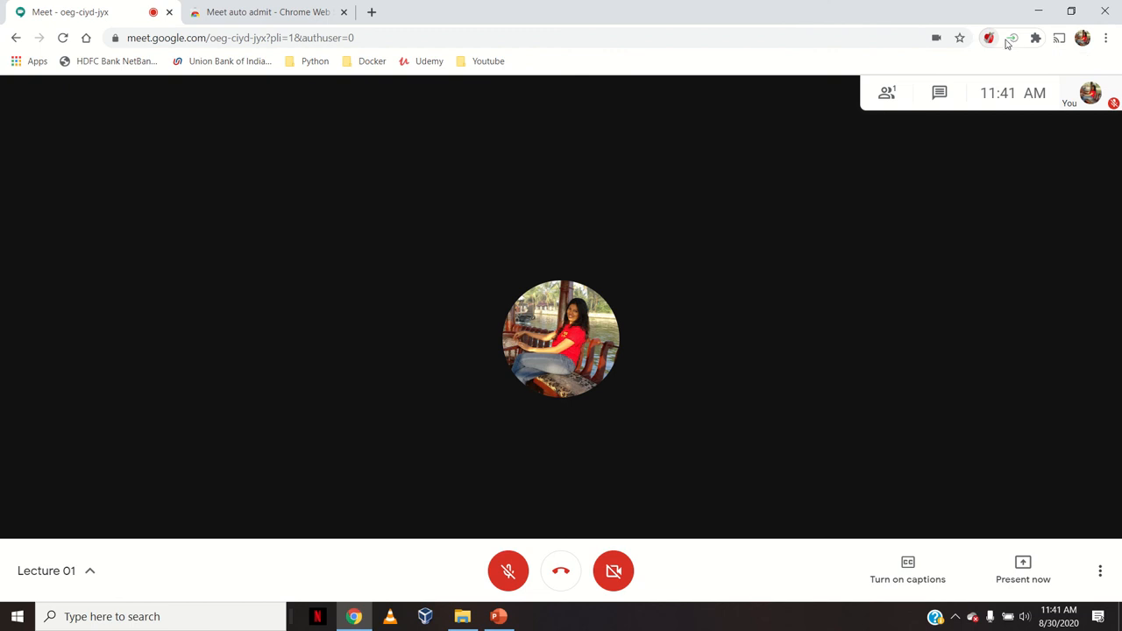
- Close the Lecture 01 Details card to return to the plain call view
{"action": "left_click", "coordinate": [1013, 39]}
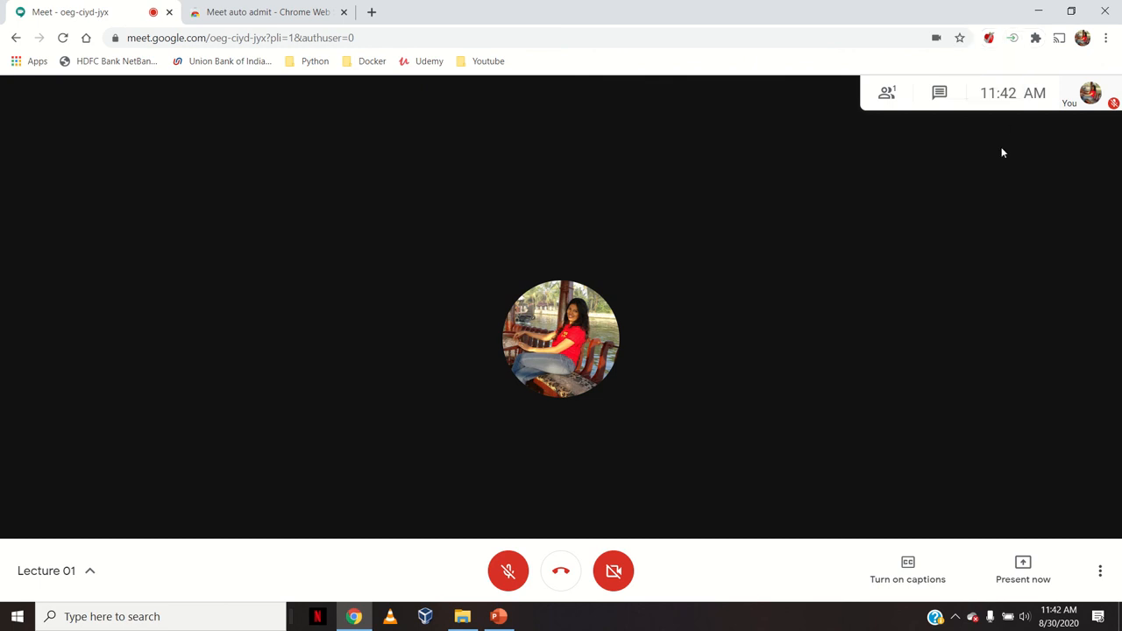
{"action": "mouse_move", "coordinate": [887, 184]}
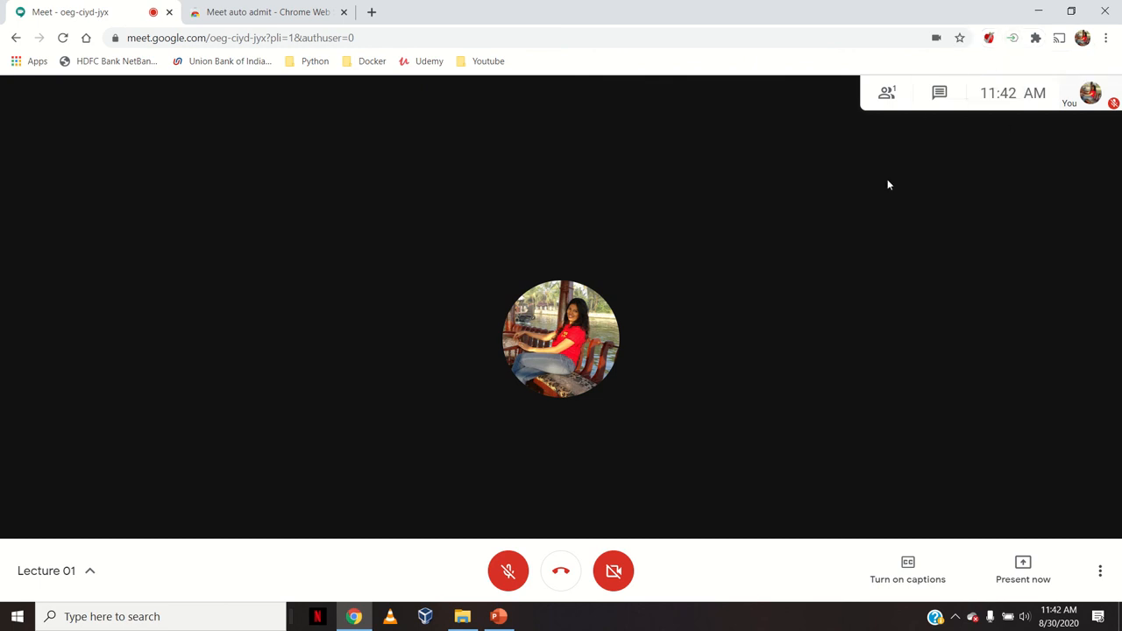
{"action": "mouse_move", "coordinate": [1006, 47]}
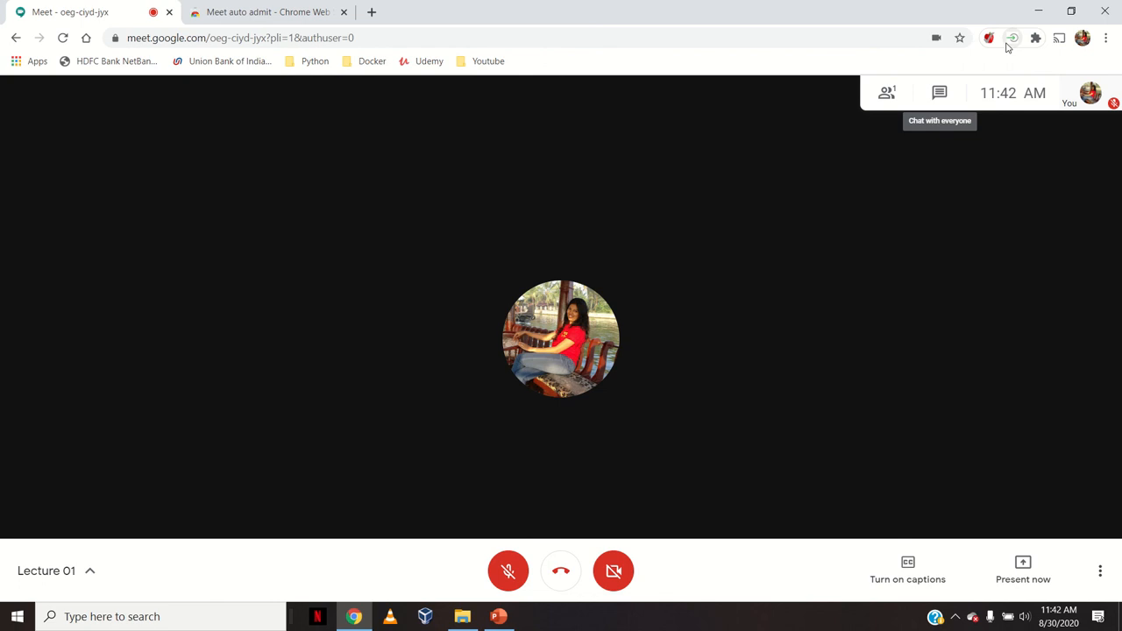
{"action": "mouse_move", "coordinate": [920, 315]}
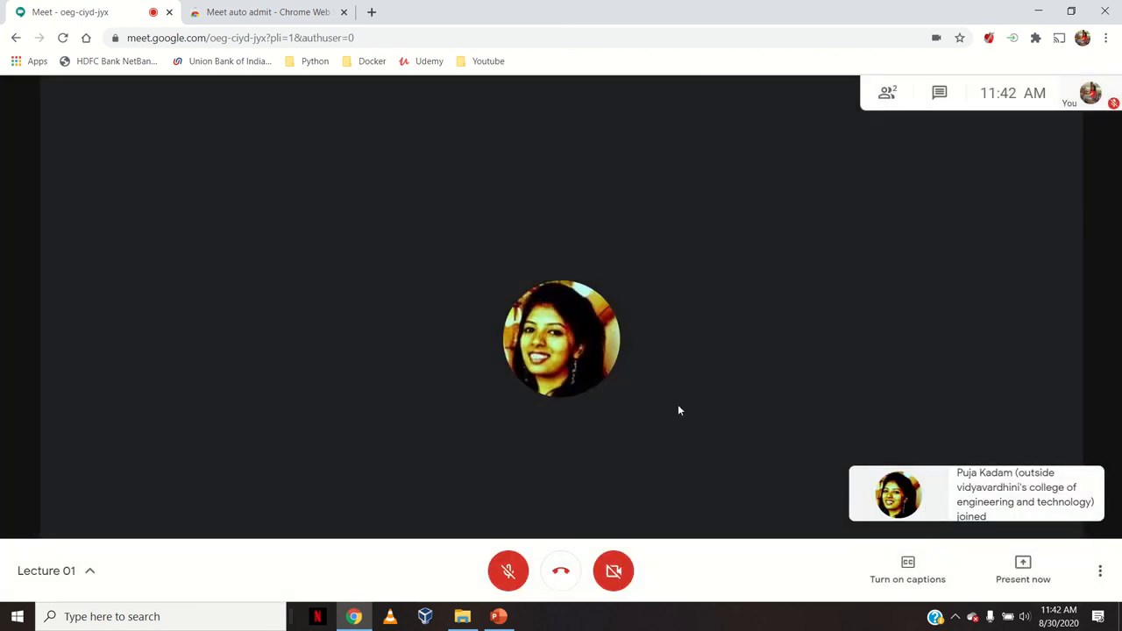
{"action": "mouse_move", "coordinate": [477, 437]}
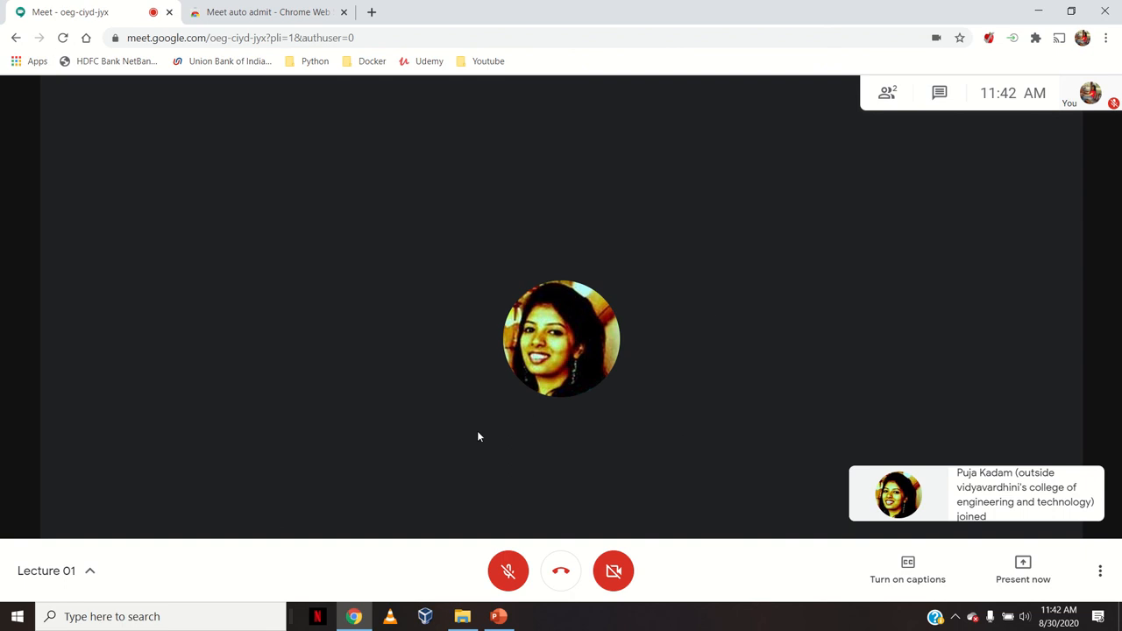
{"action": "mouse_move", "coordinate": [692, 328]}
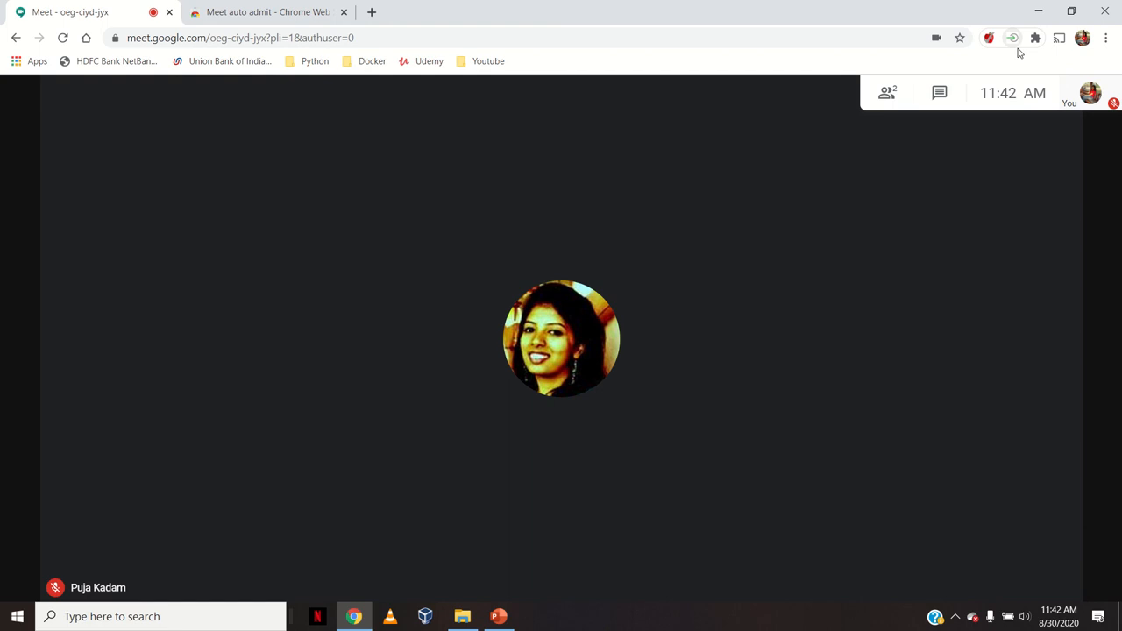
{"action": "mouse_move", "coordinate": [1013, 282]}
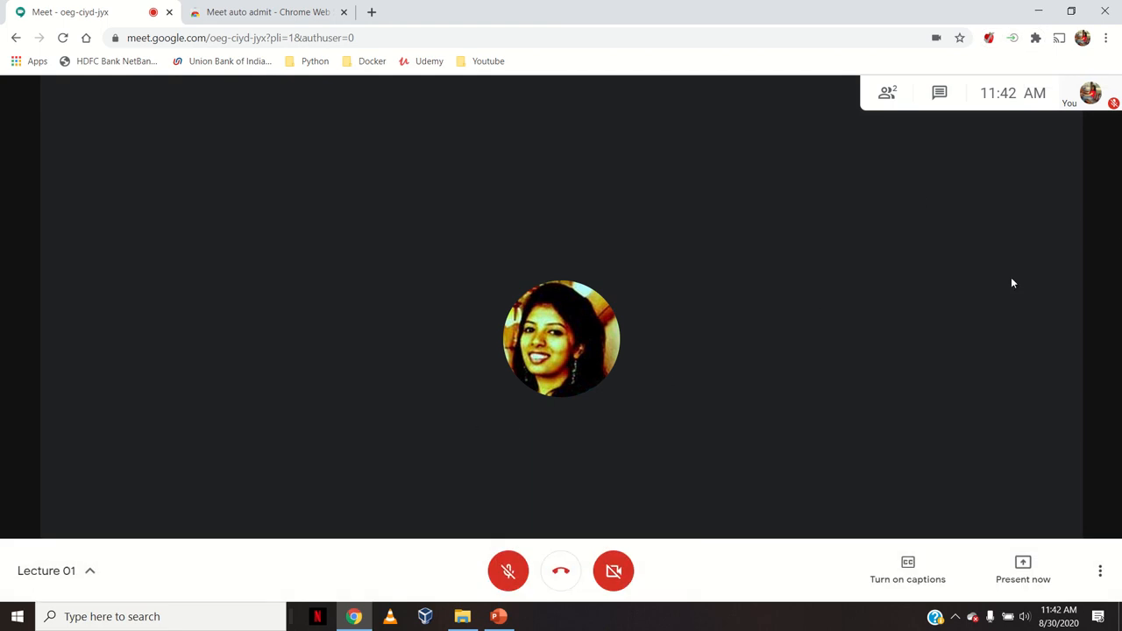
- Show People (2) listing the host and the auto-admitted second attendee
{"action": "left_click", "coordinate": [887, 93]}
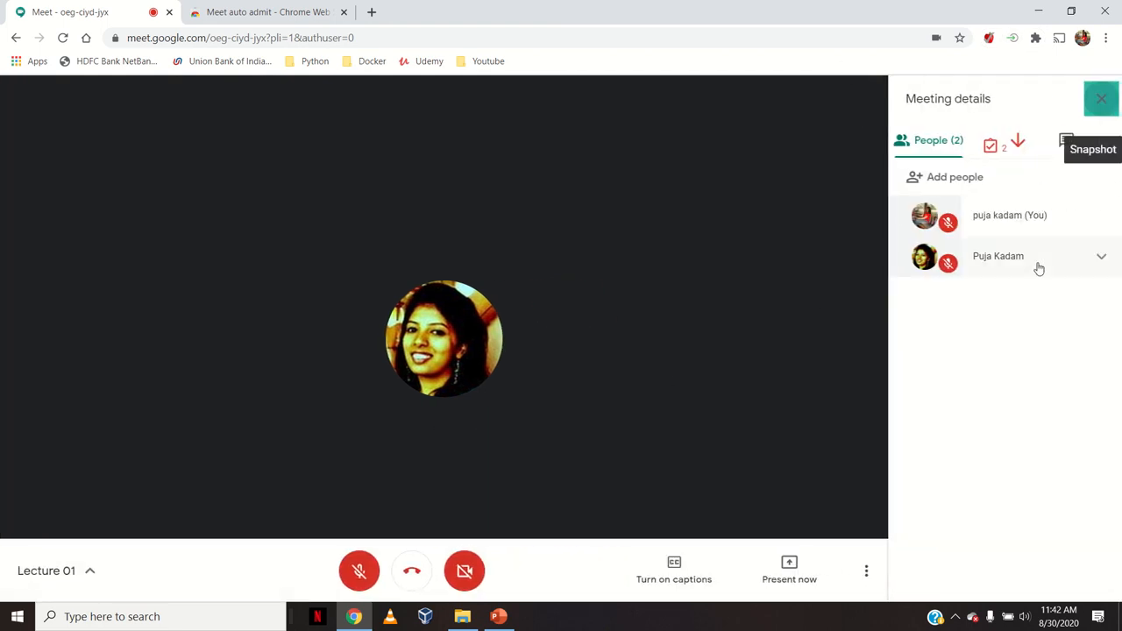
{"action": "mouse_move", "coordinate": [1013, 279]}
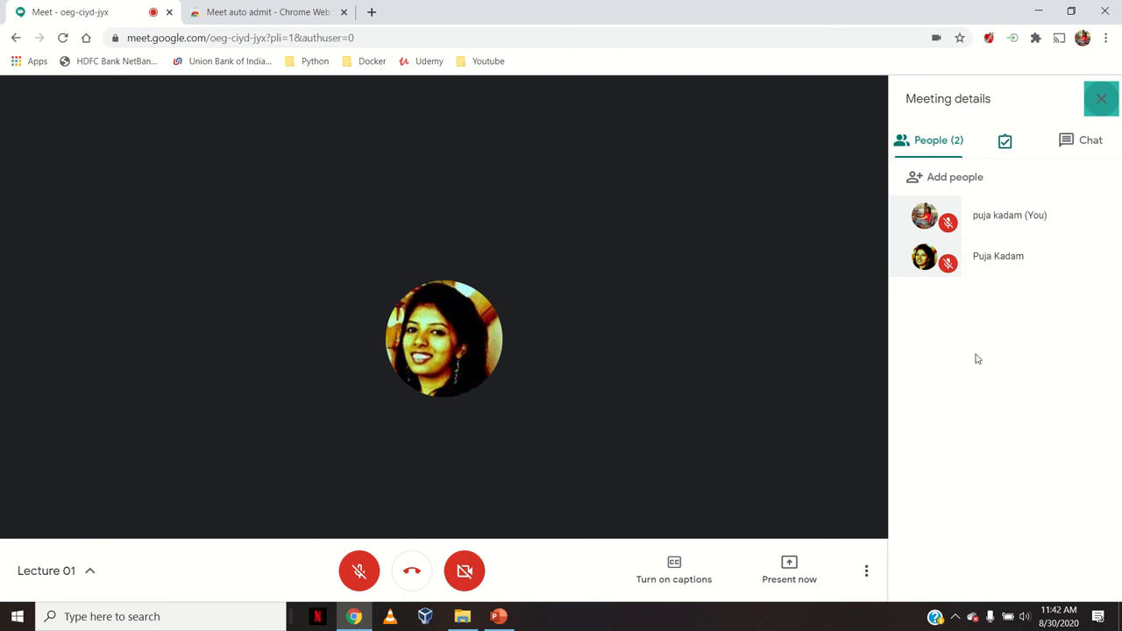
{"action": "mouse_move", "coordinate": [1024, 294]}
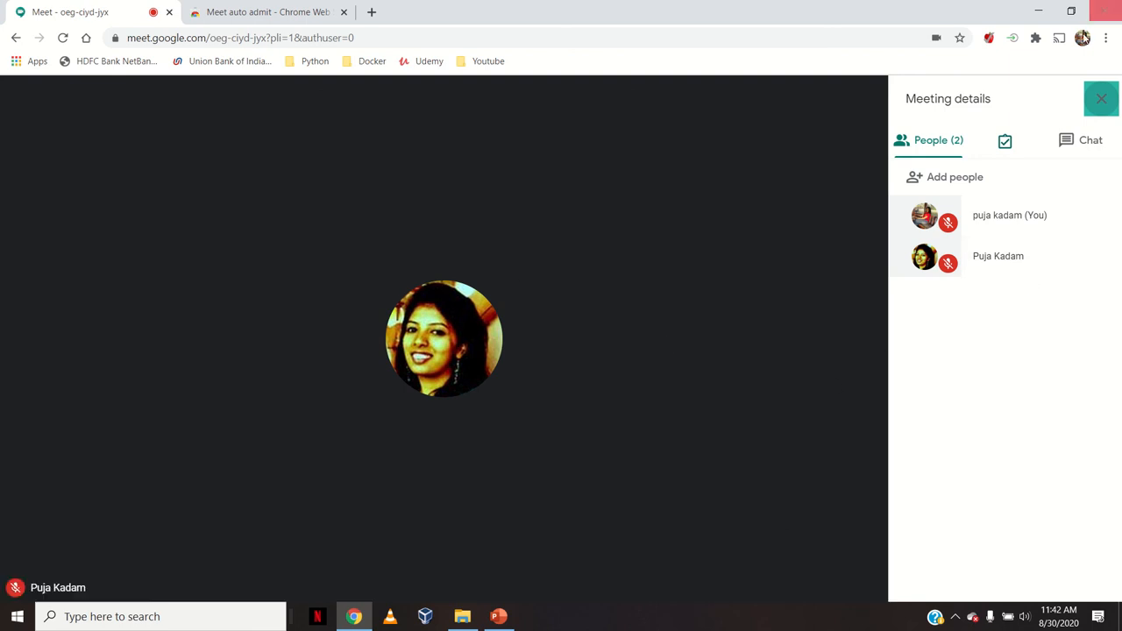
{"action": "mouse_move", "coordinate": [1013, 38]}
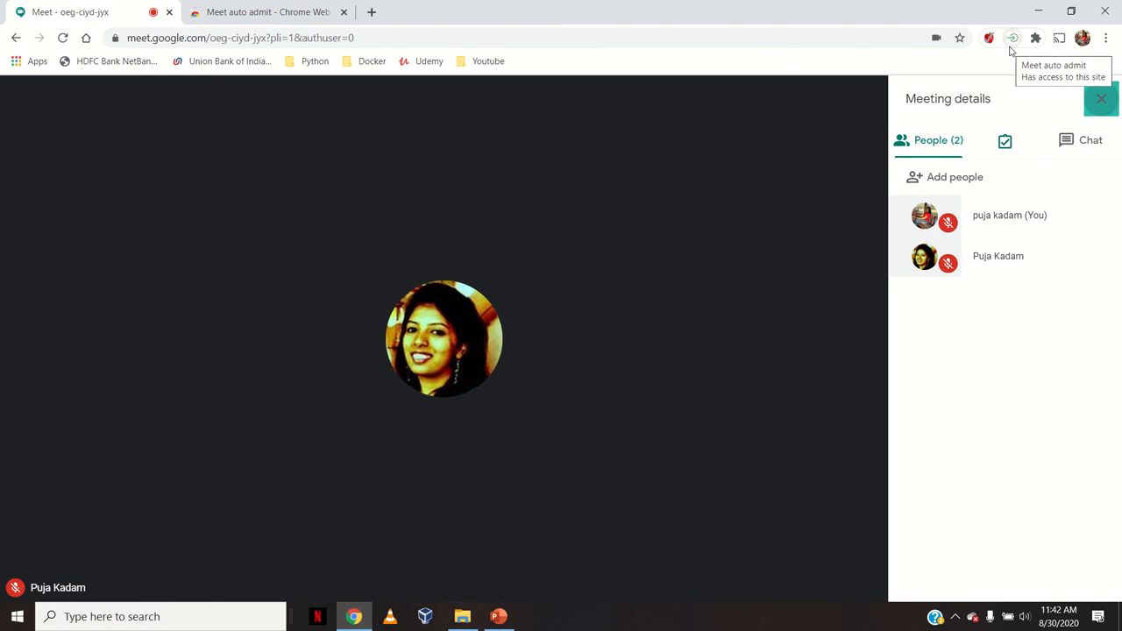
{"action": "mouse_move", "coordinate": [748, 342]}
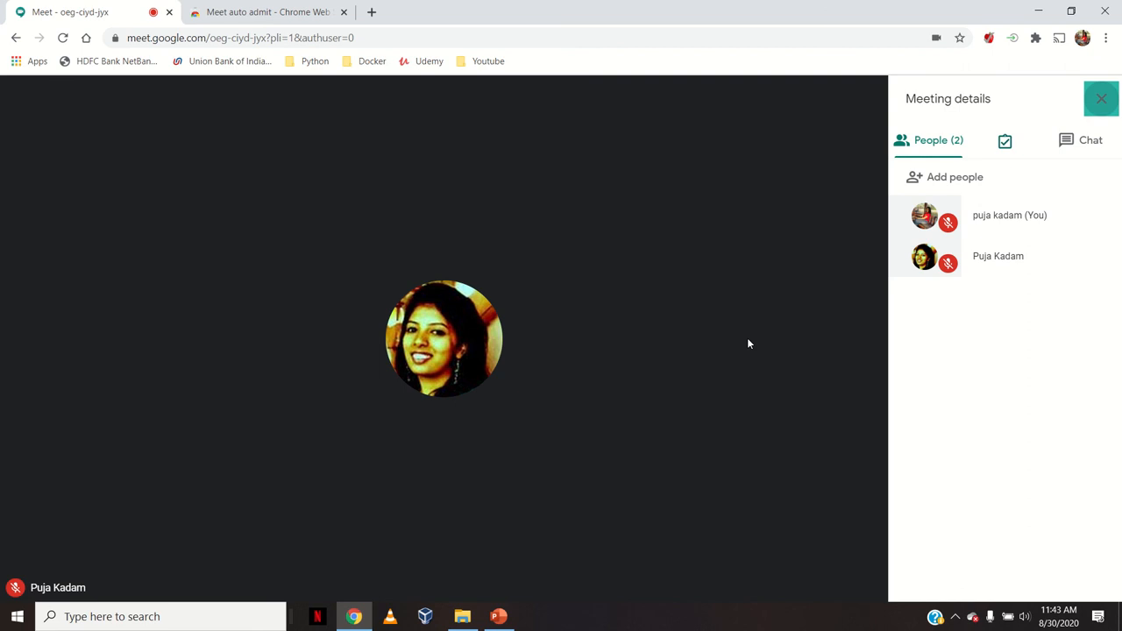
{"action": "mouse_move", "coordinate": [736, 342]}
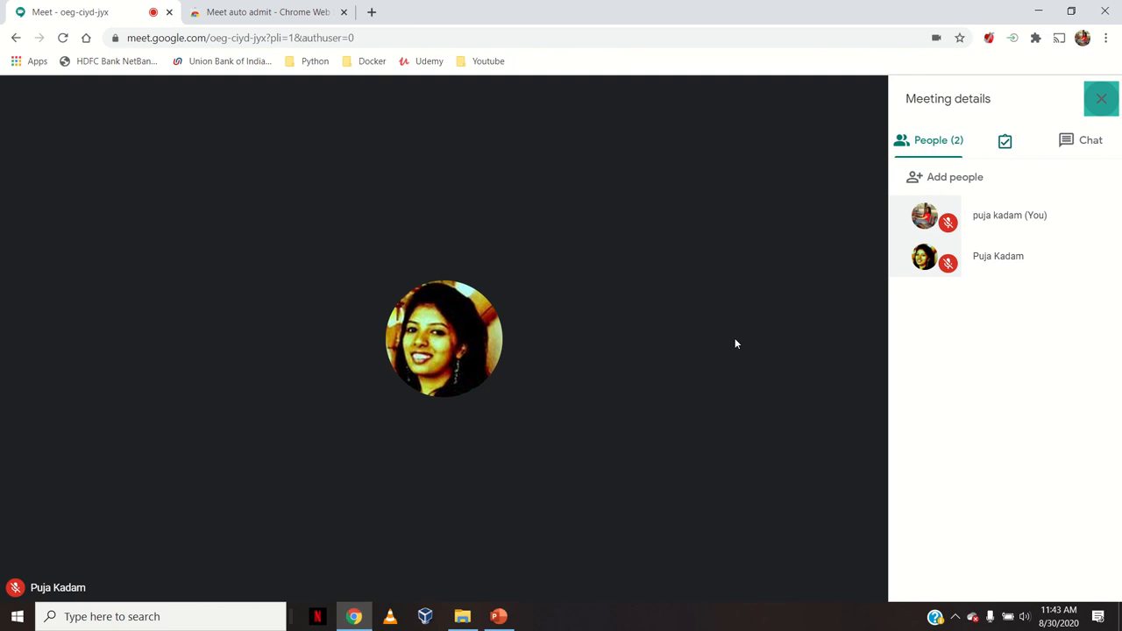
{"action": "mouse_move", "coordinate": [515, 482]}
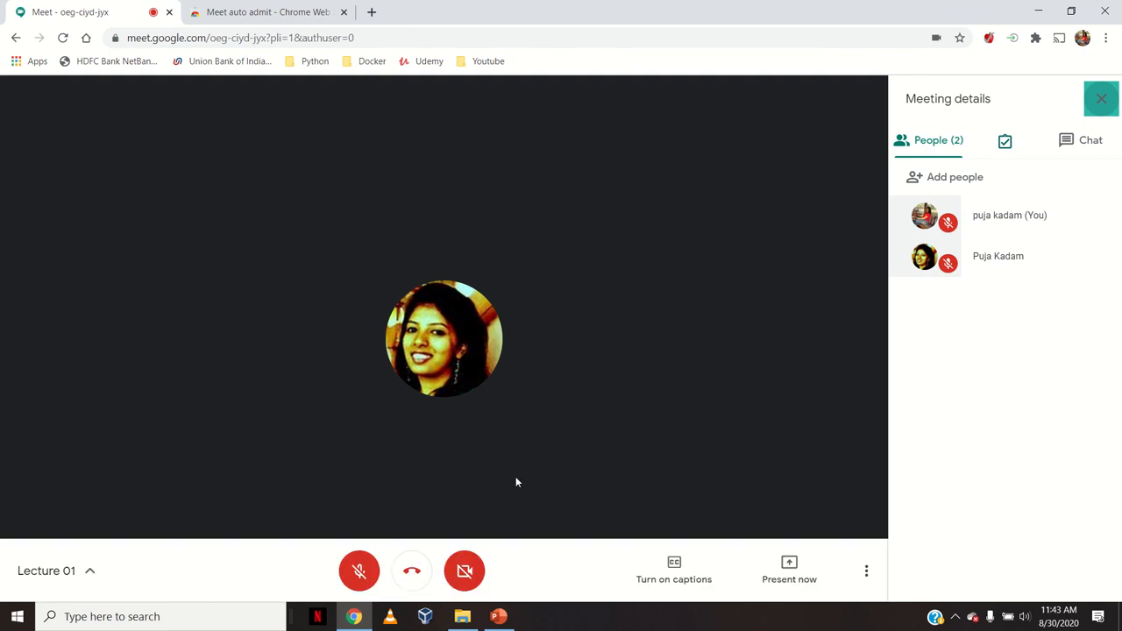